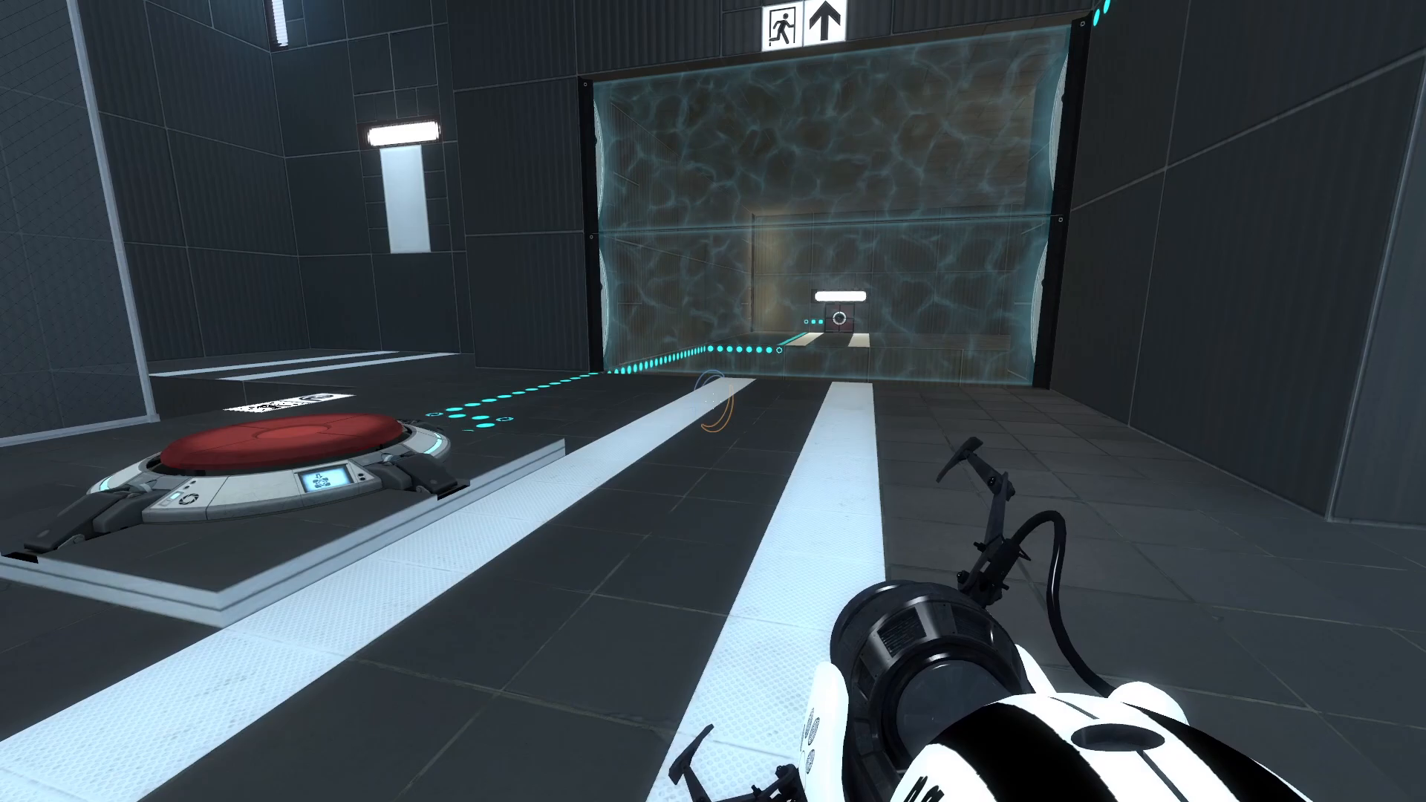
pyautogui.moveTo(710, 410)
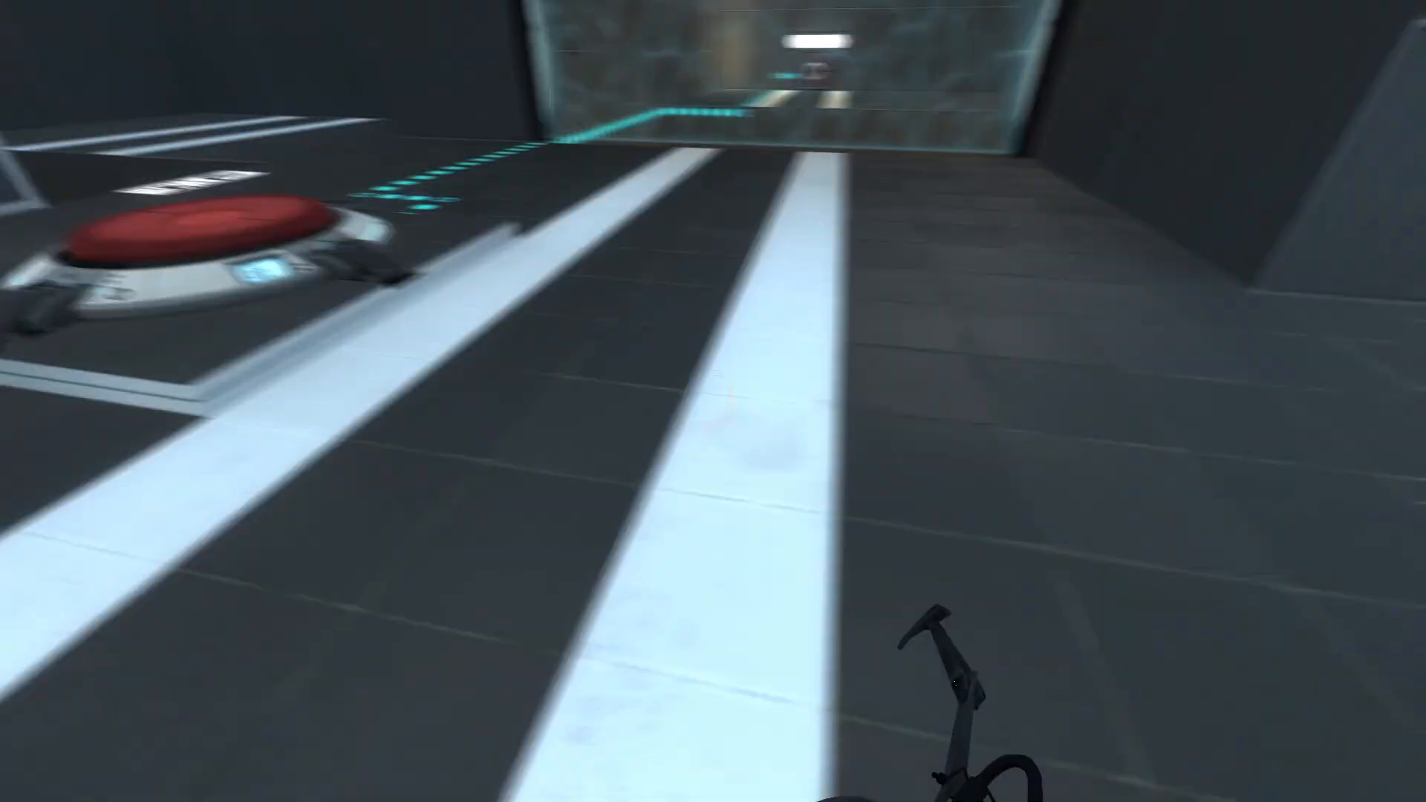
pyautogui.moveTo(713, 401)
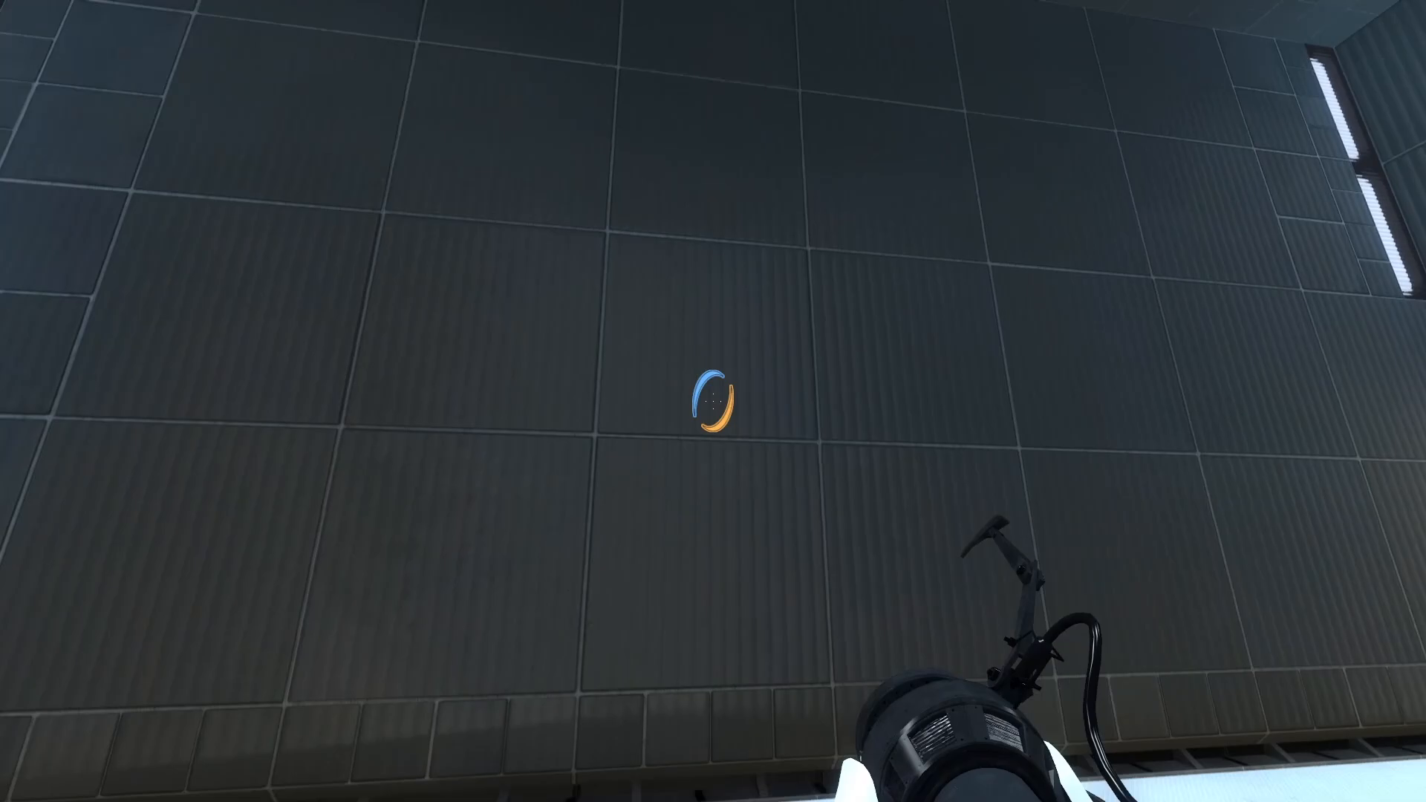
pyautogui.moveTo(712, 402)
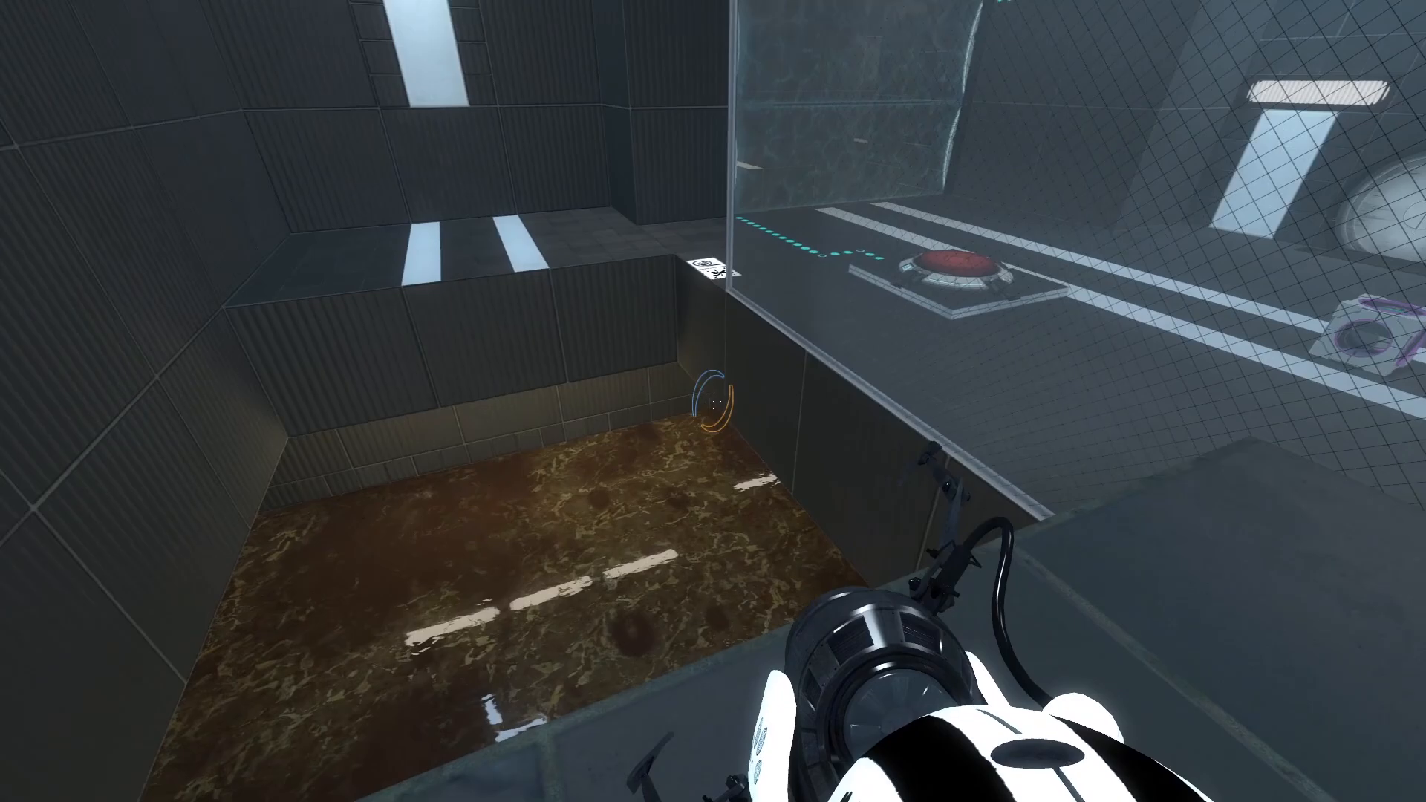
pyautogui.moveTo(712, 402)
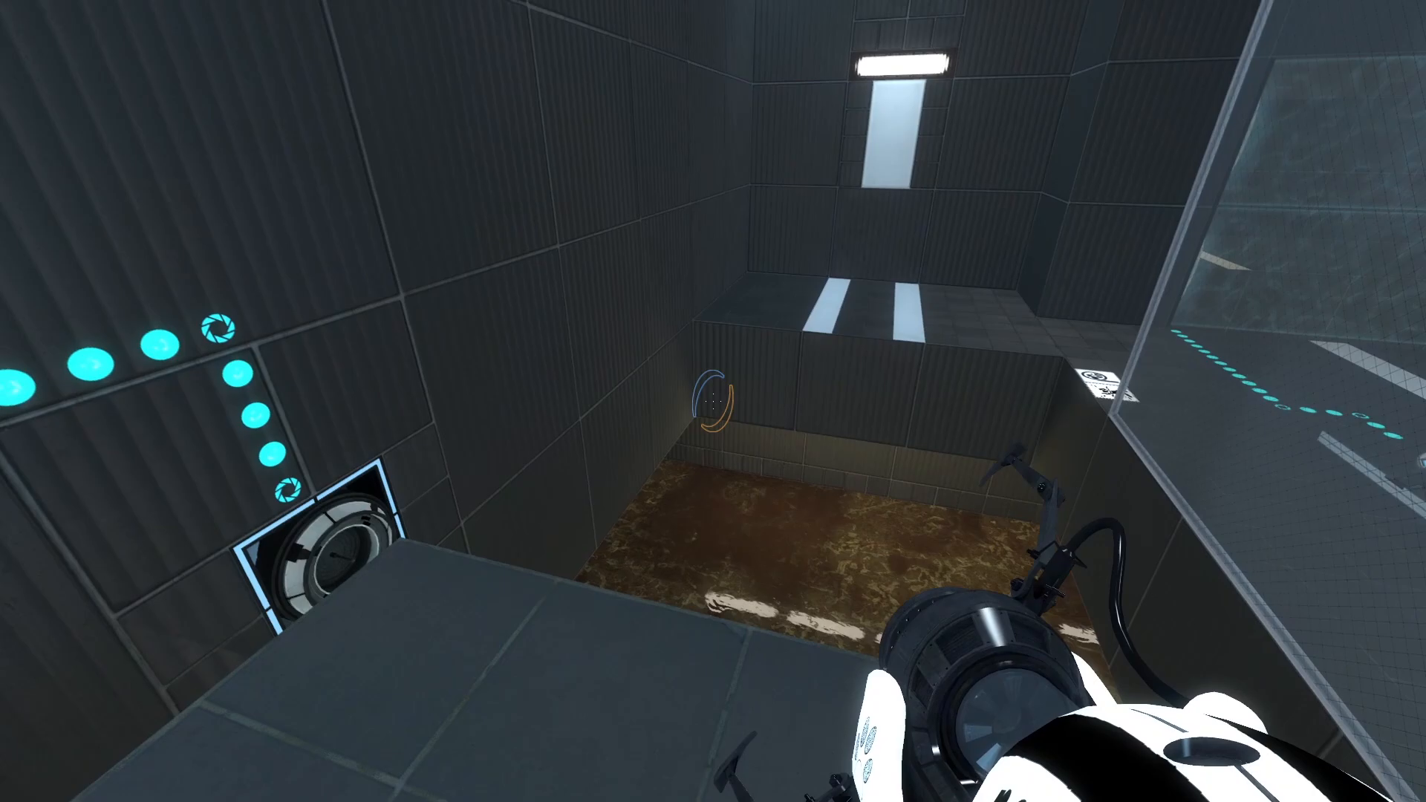
pyautogui.moveTo(713, 403)
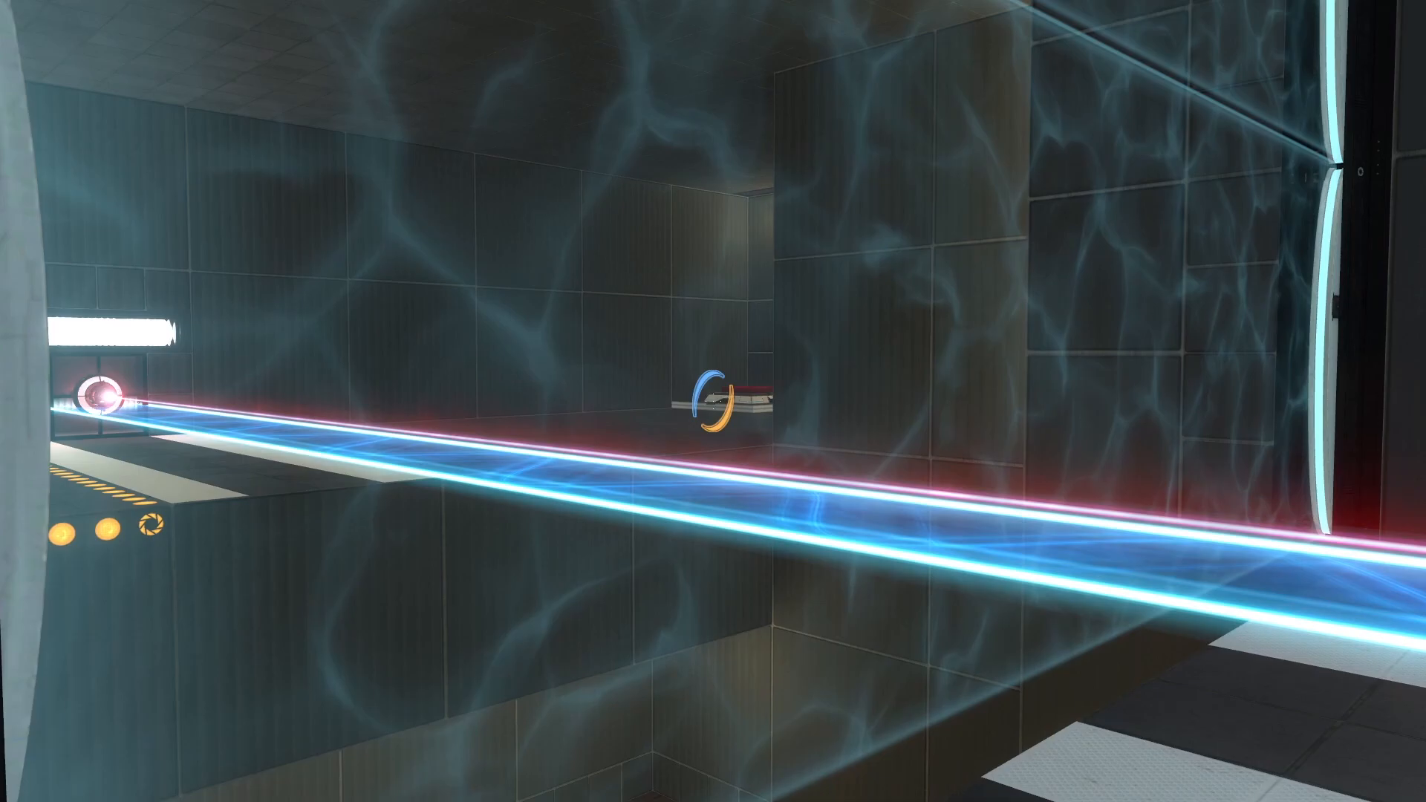
pyautogui.moveTo(713, 400)
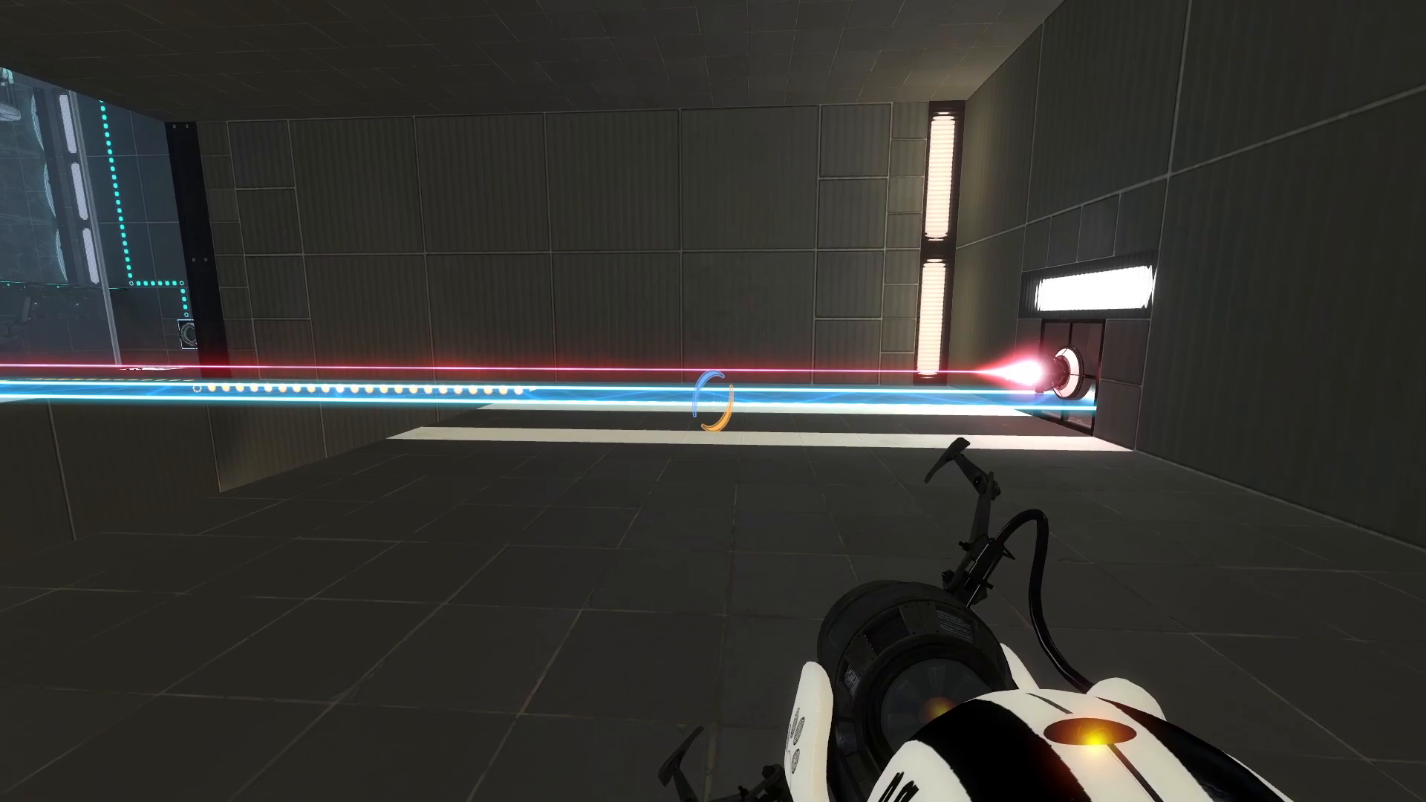
pyautogui.moveTo(712, 407)
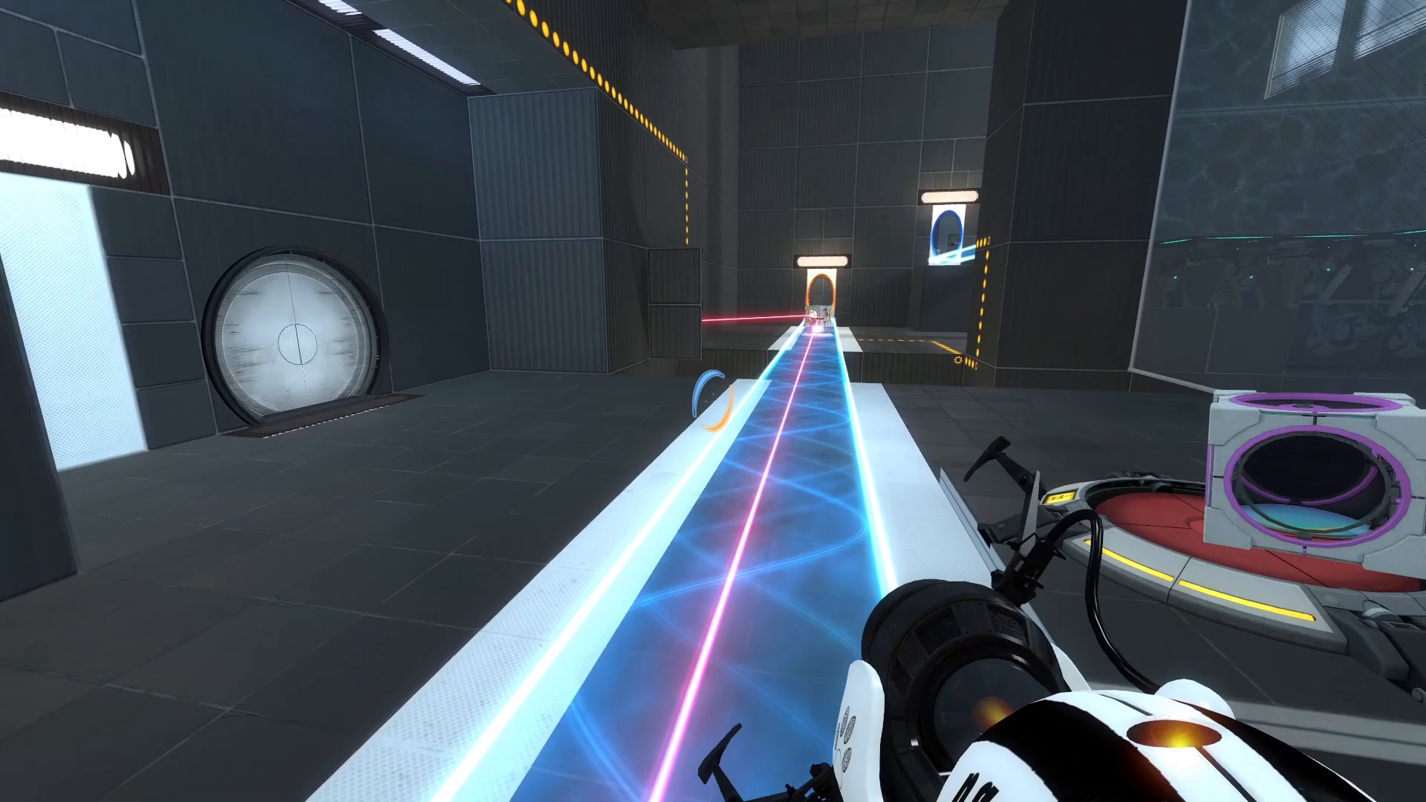
pyautogui.moveTo(713, 401)
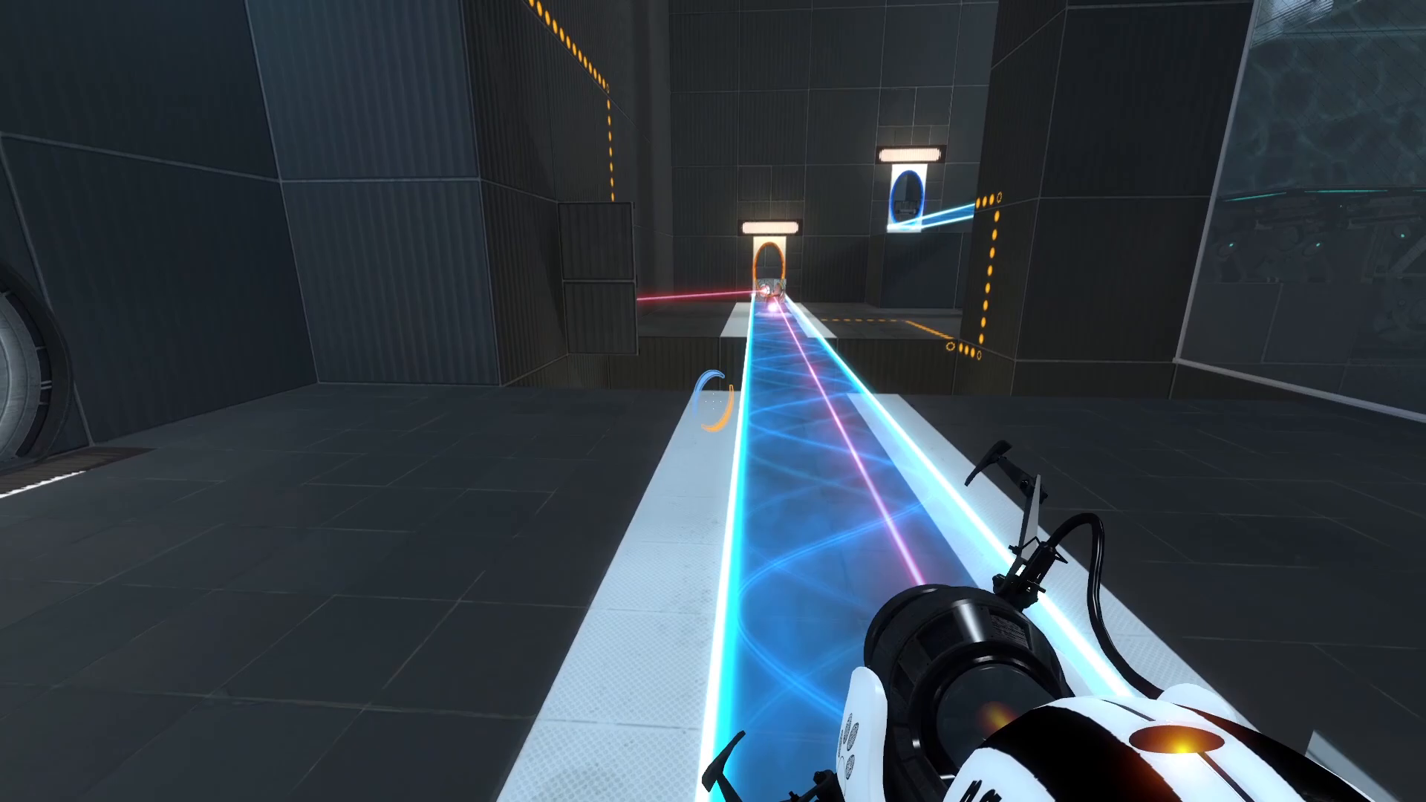
pyautogui.moveTo(707, 406)
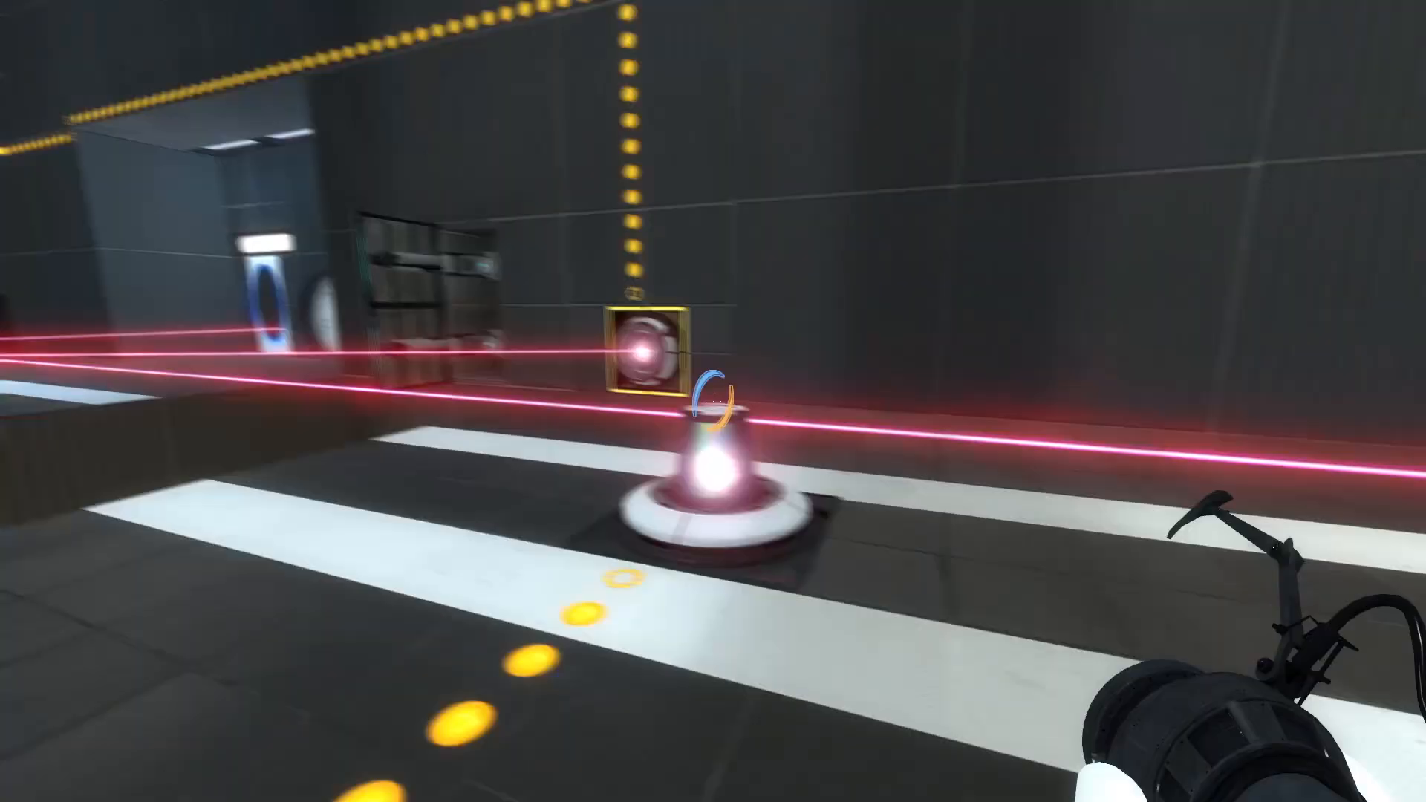
pyautogui.moveTo(713, 401)
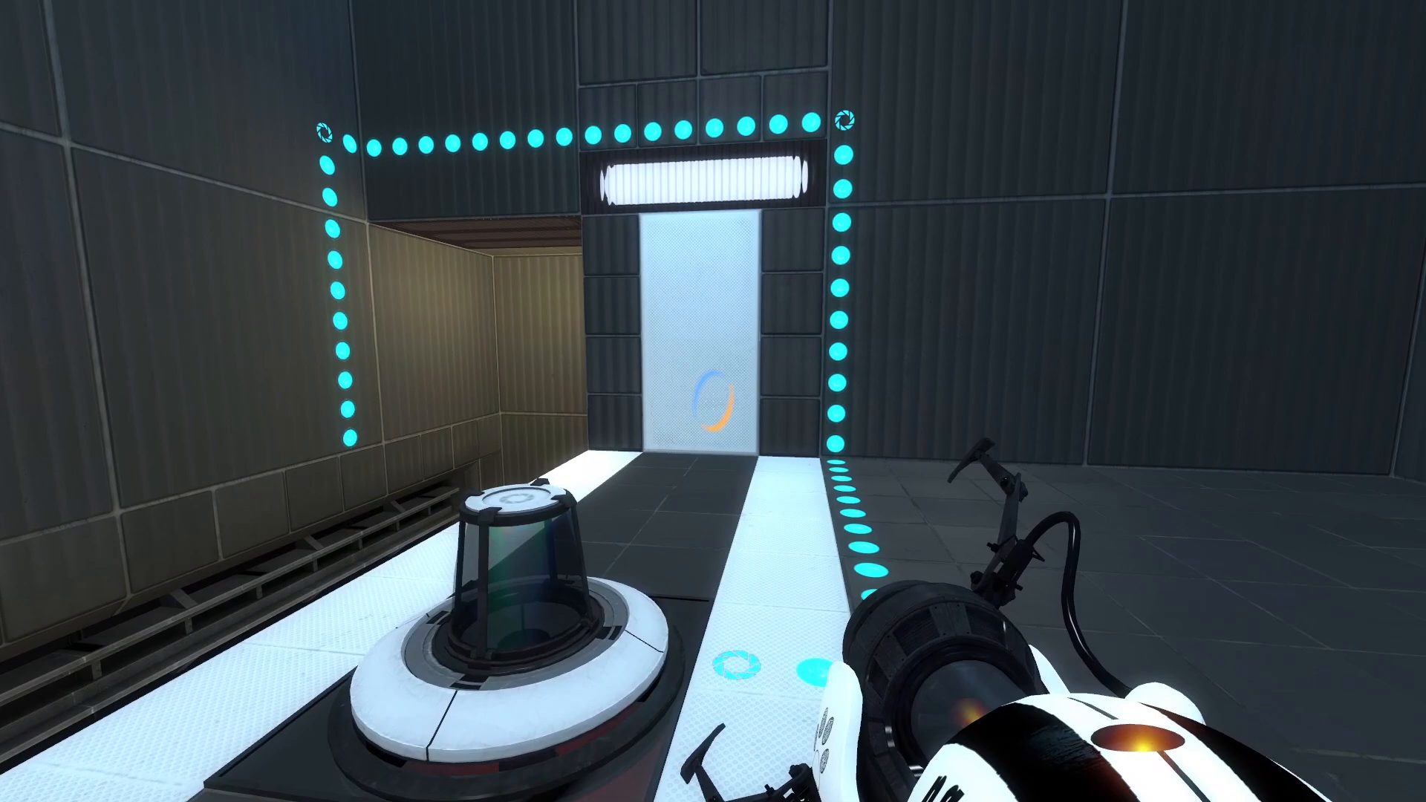
pyautogui.moveTo(714, 402)
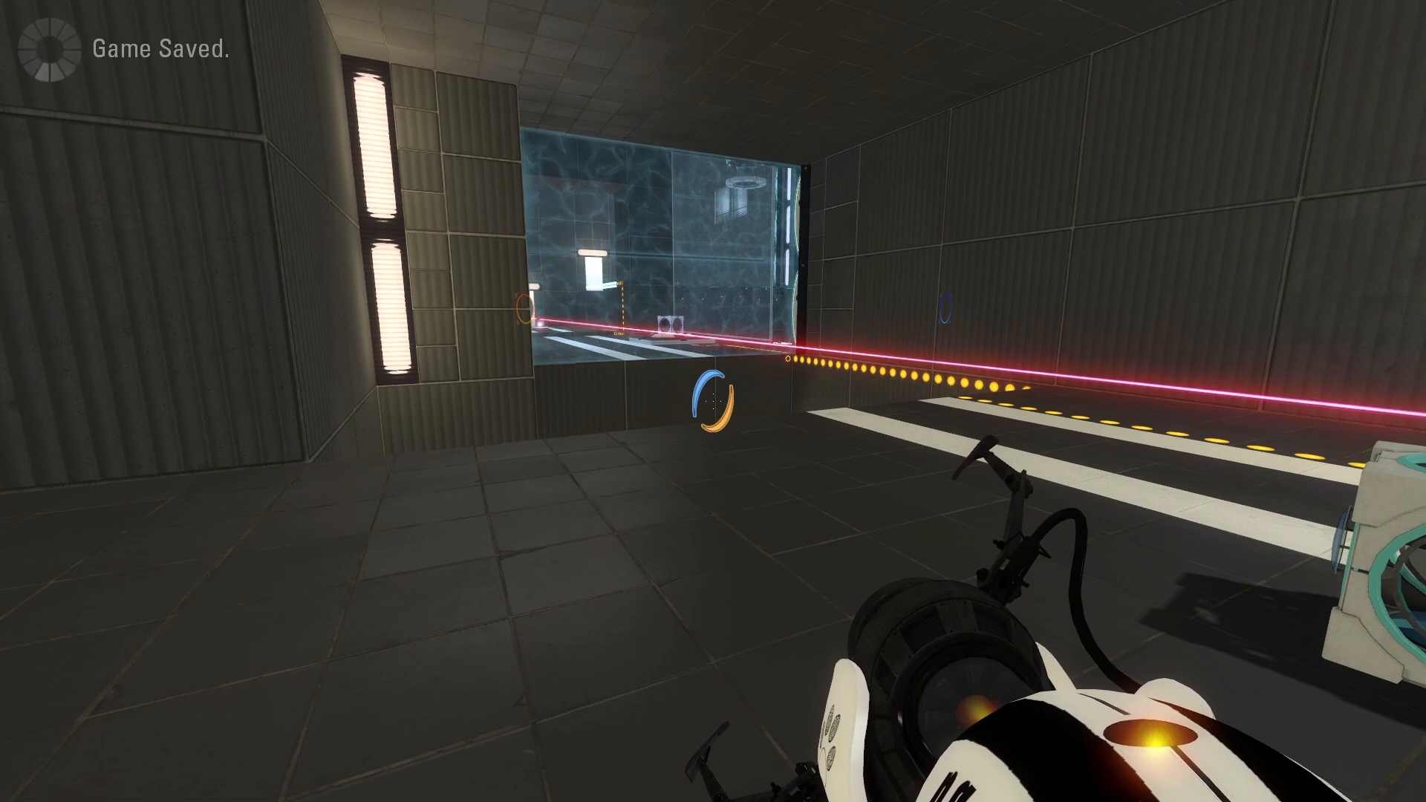
pyautogui.moveTo(712, 399)
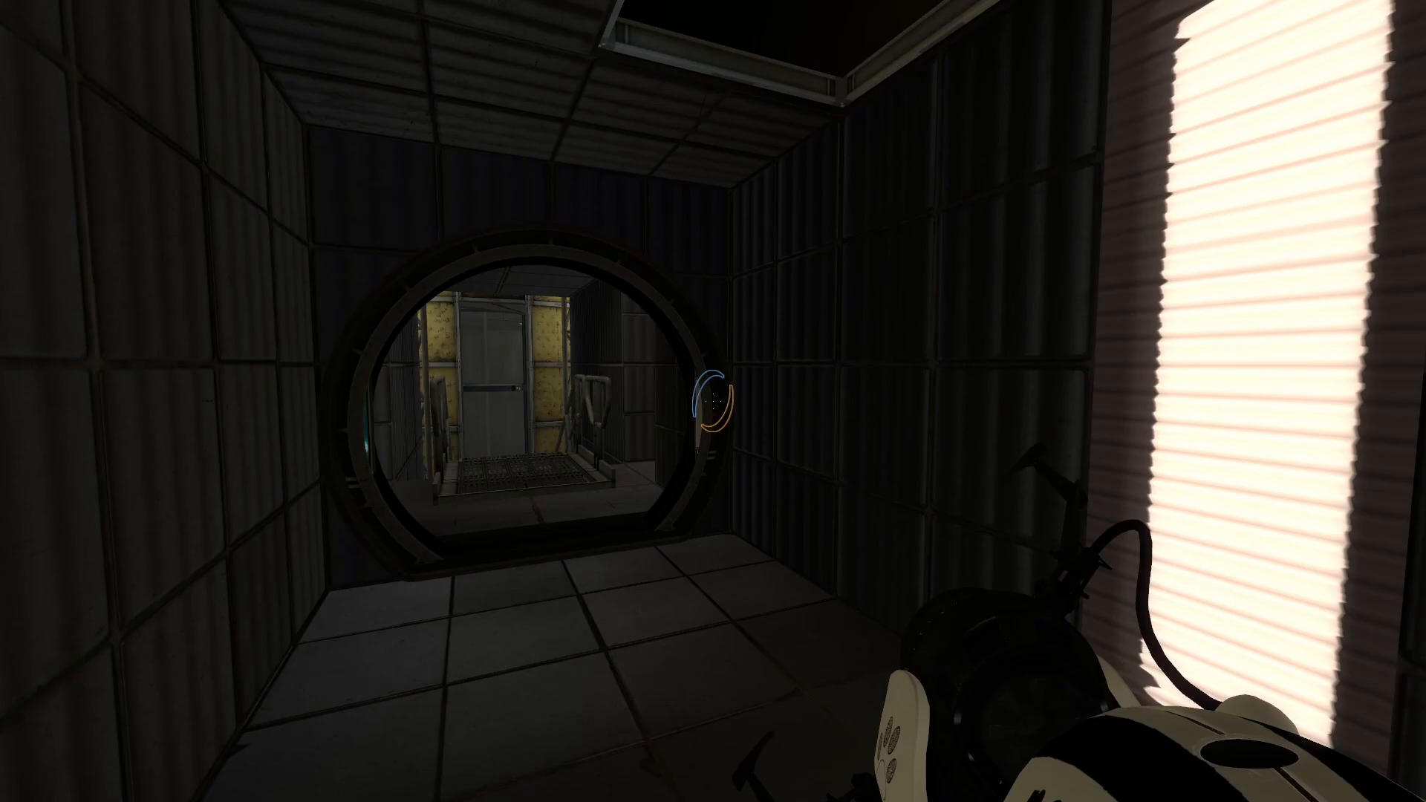
pyautogui.moveTo(1014, 409)
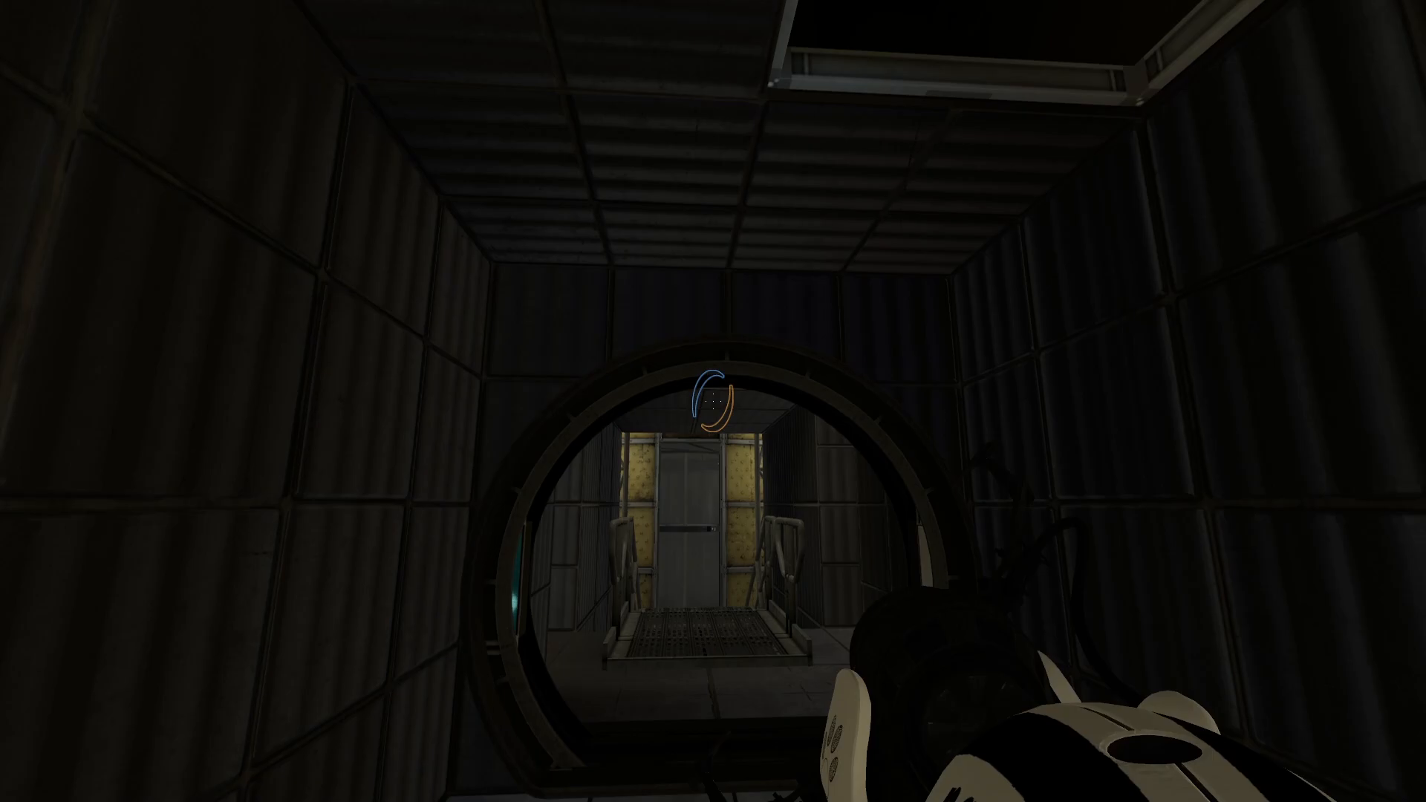
pyautogui.moveTo(709, 405)
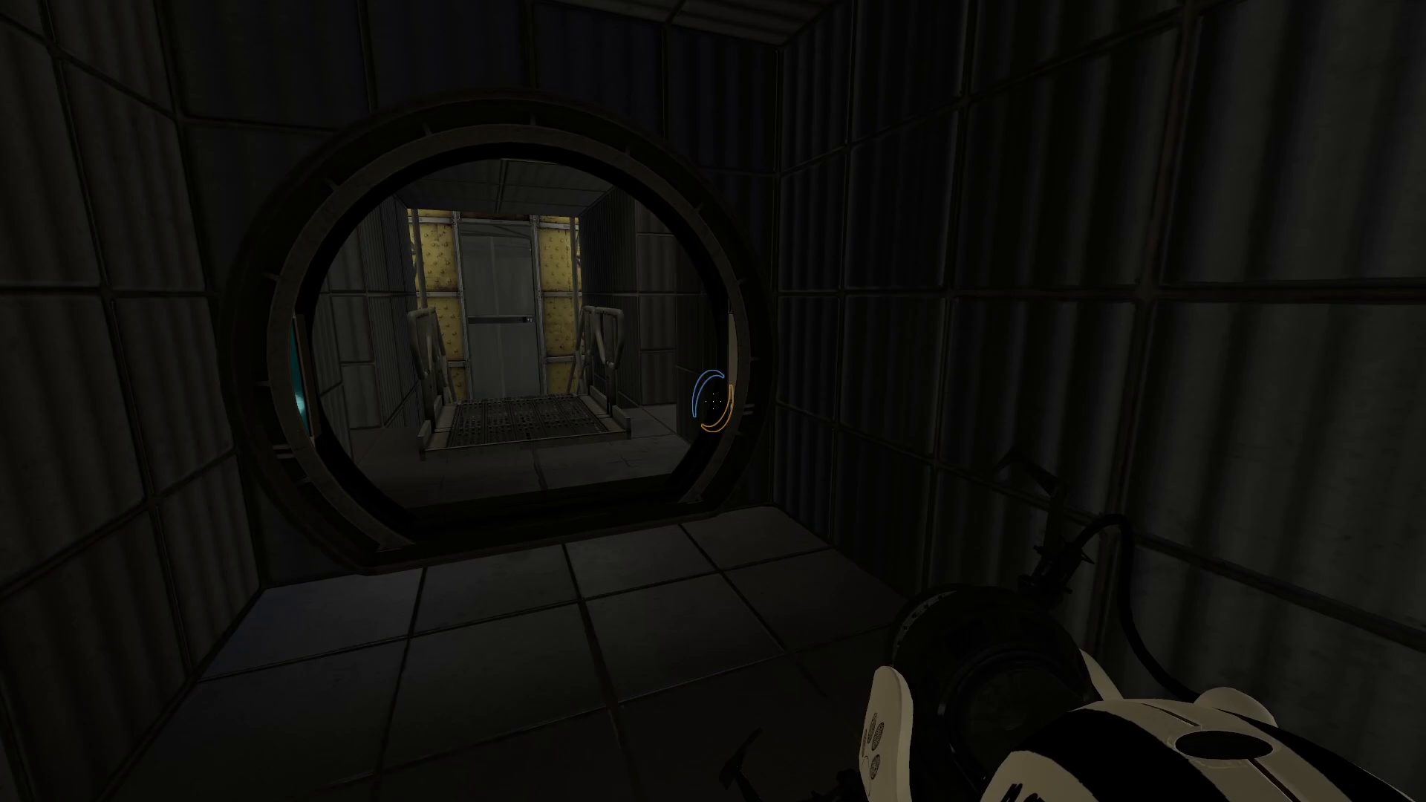